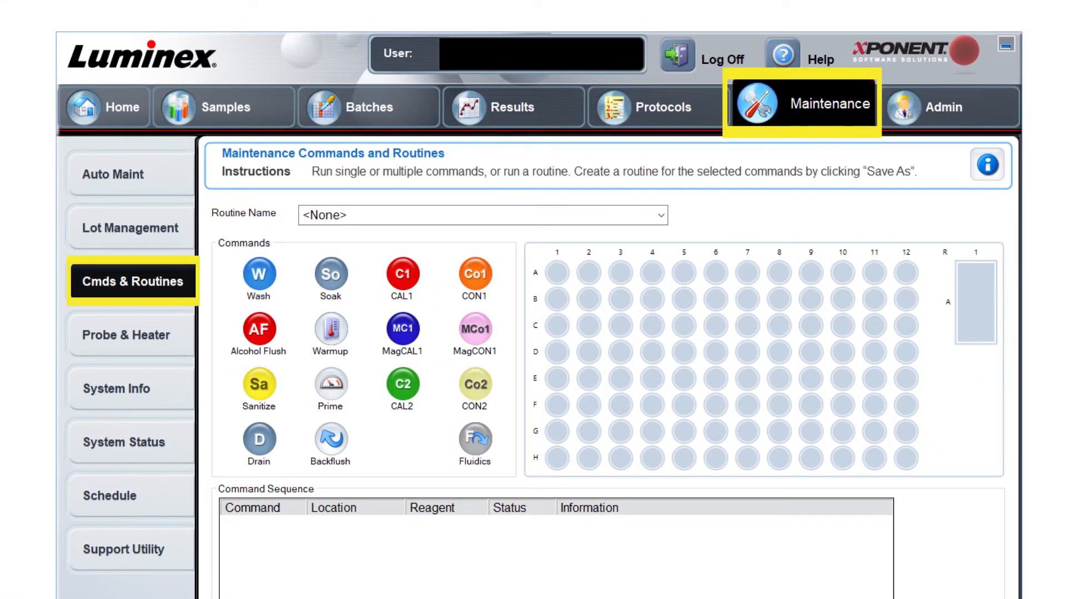
# - Add the CON1 verification command for well D1 (lot B69683) to the command sequence
pyautogui.click(484, 201)
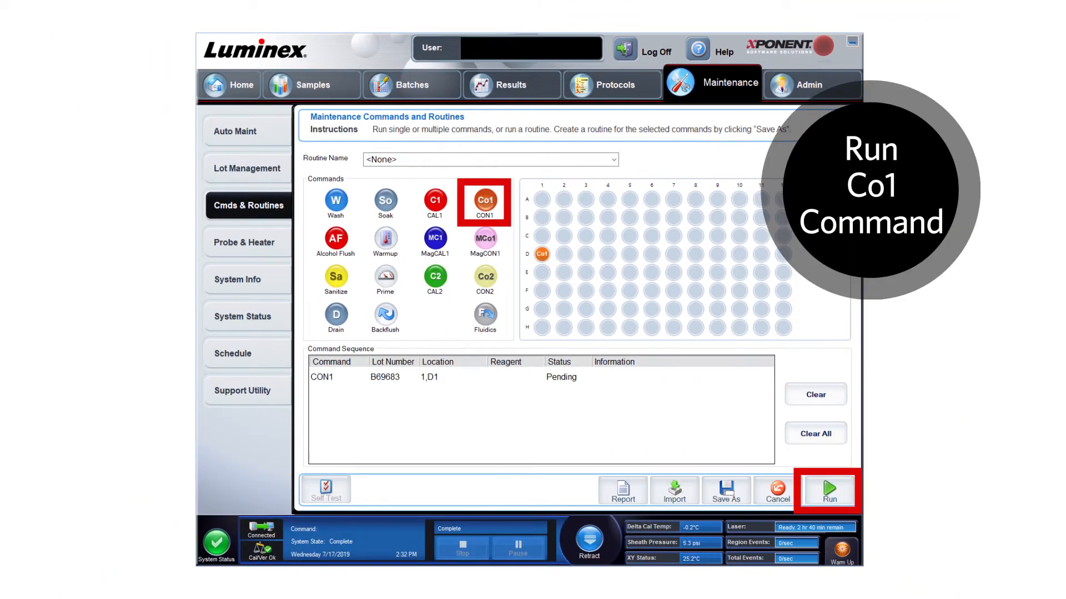
# - Run the queued CON1 command so well D1 starts Acquiring
pyautogui.click(830, 492)
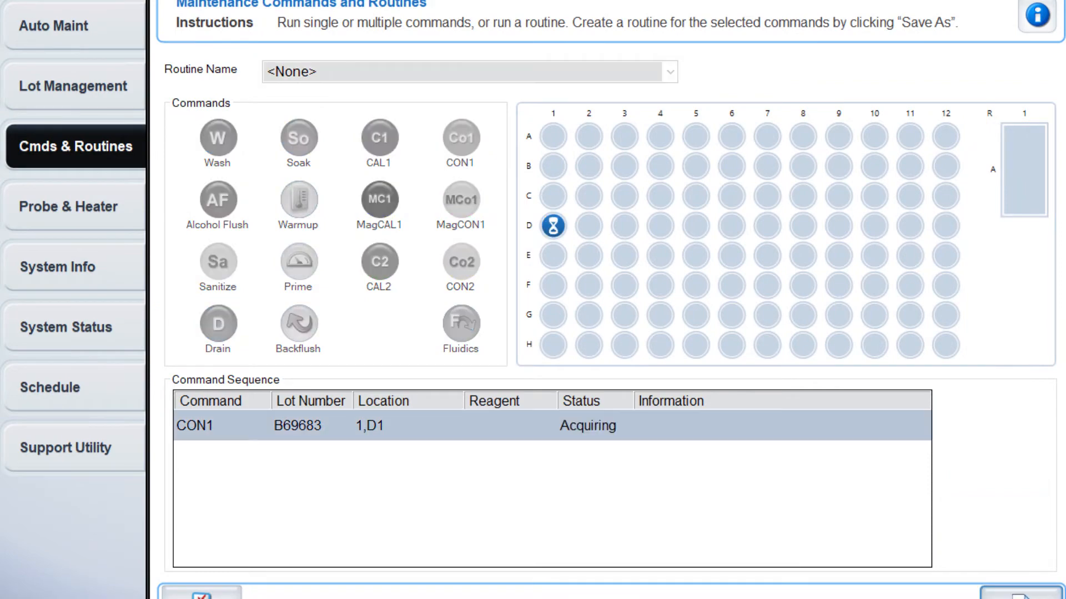